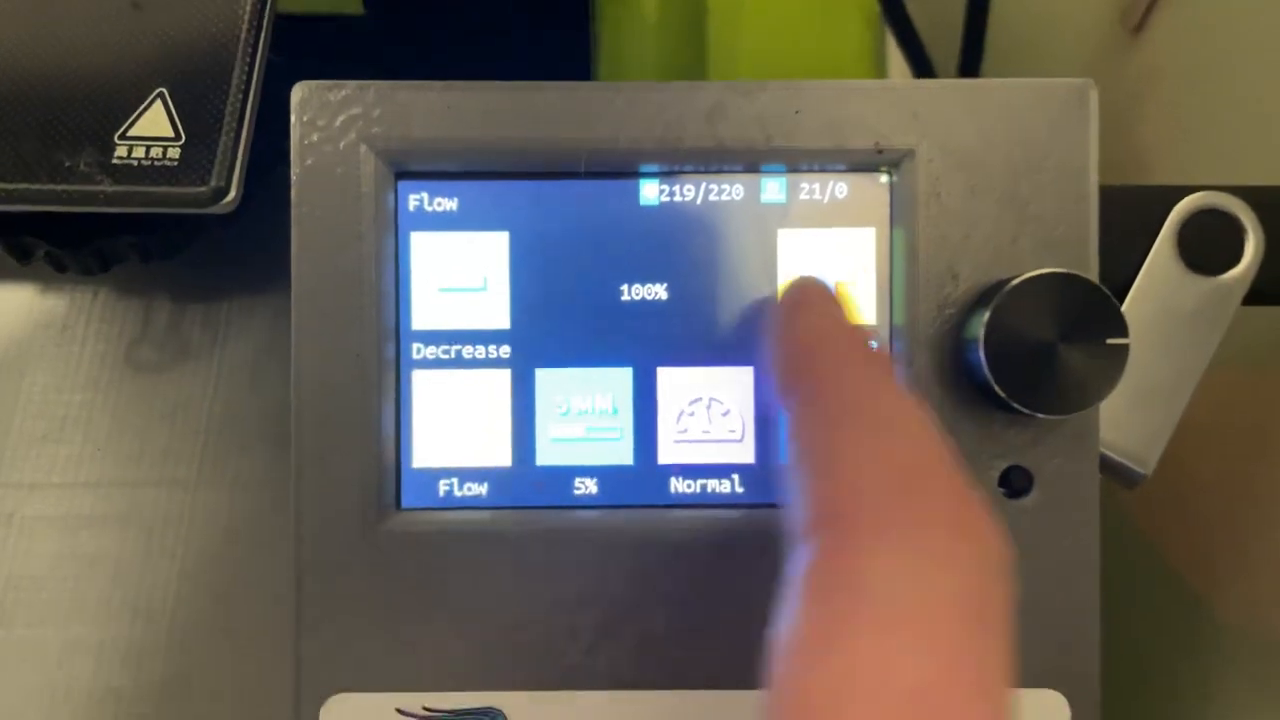
# - Raise the printer's flow rate in 5% steps from 100% toward 120%
pyautogui.click(818, 290)
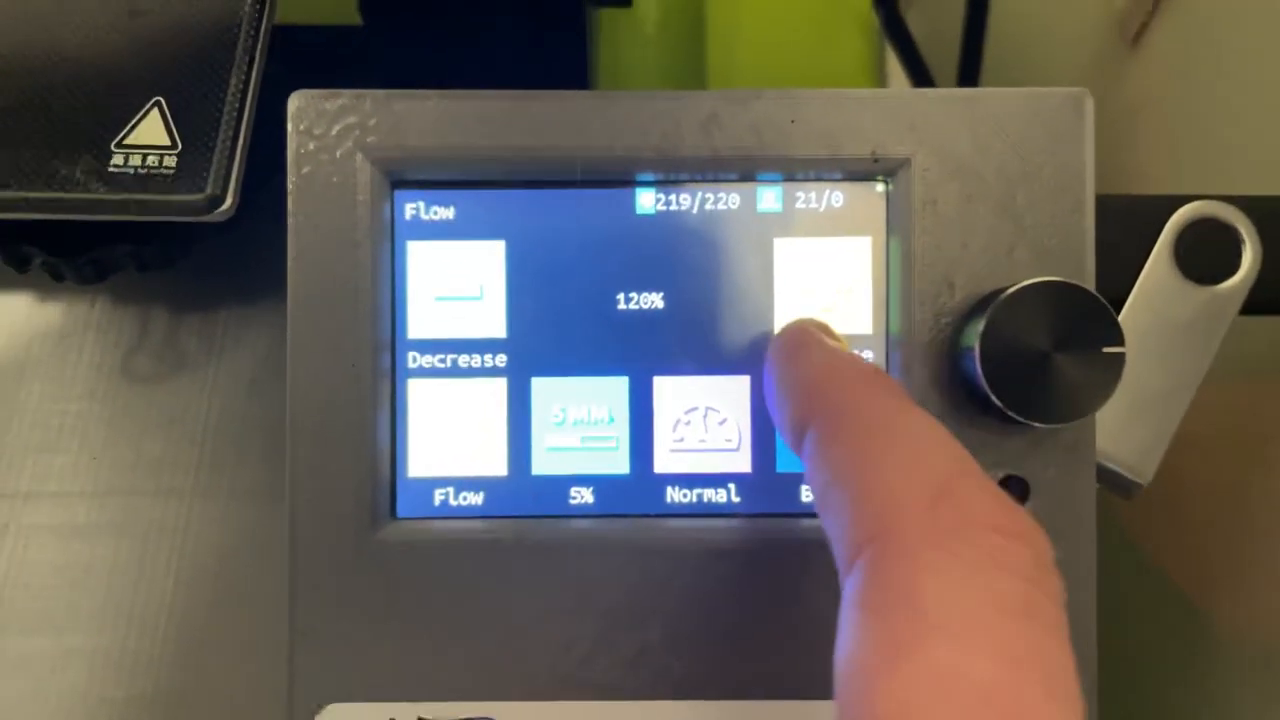
pyautogui.click(820, 300)
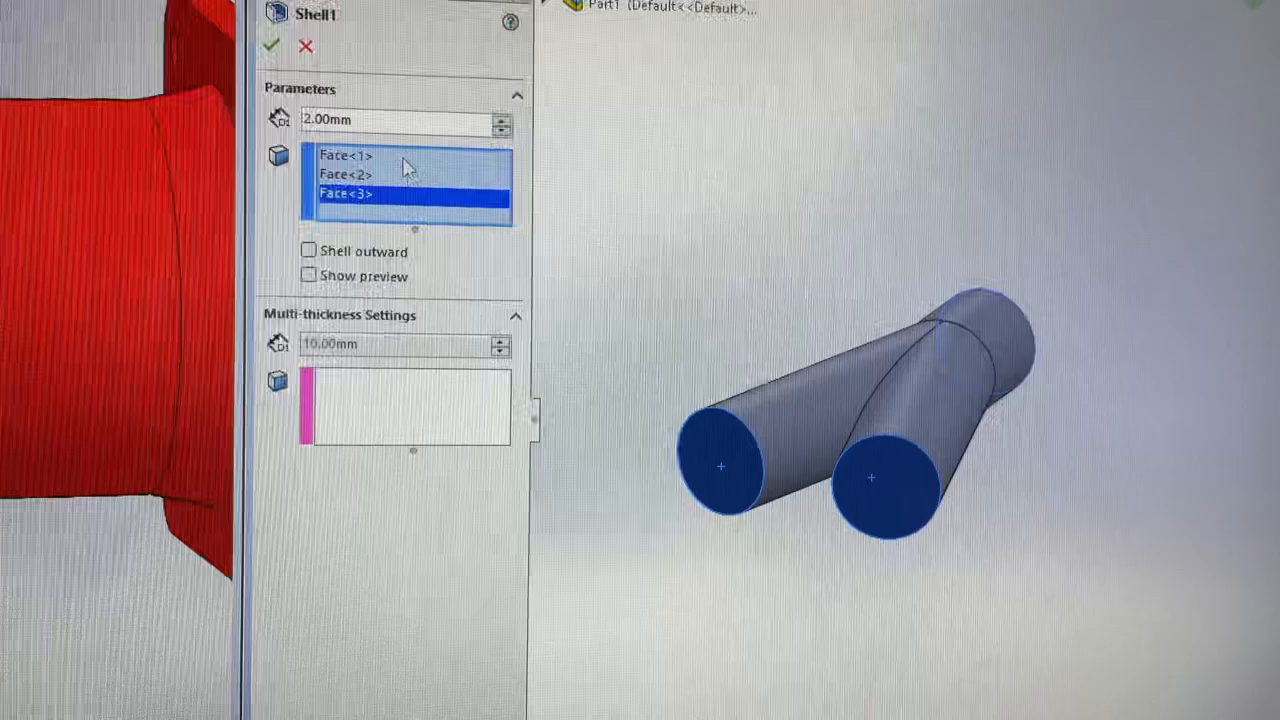
# - Accept Shell1: 2.00 mm walls with the three pipe end faces removed
pyautogui.click(270, 46)
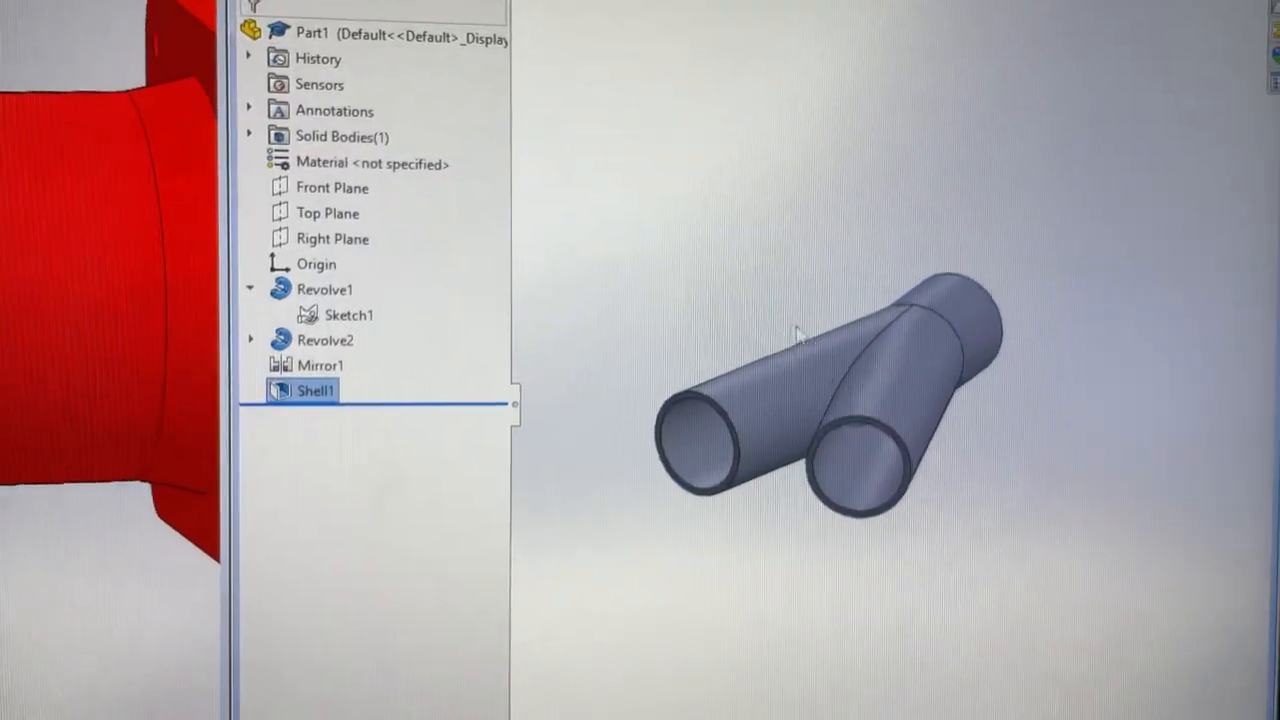